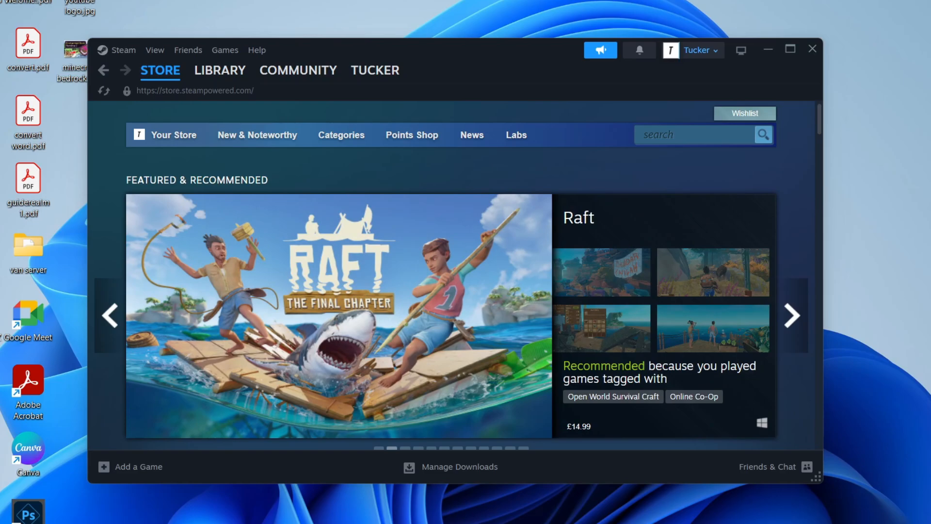
# Step: Reach the Account details page via the username dropdown at the top right
pyautogui.click(791, 315)
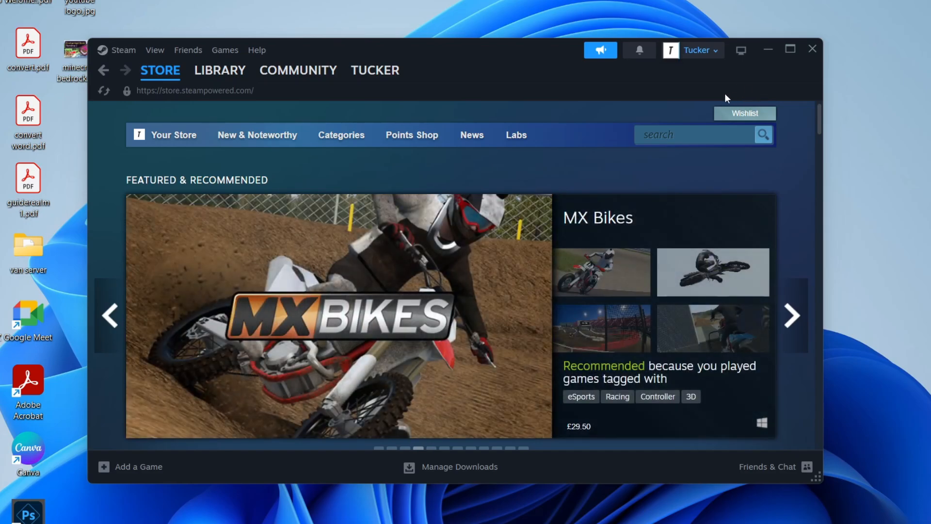
pyautogui.moveTo(630, 118)
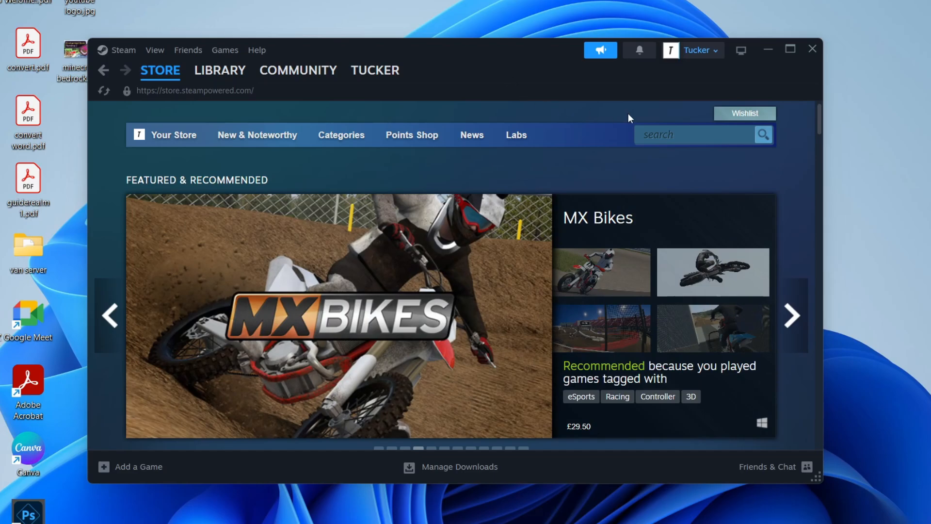
pyautogui.click(697, 50)
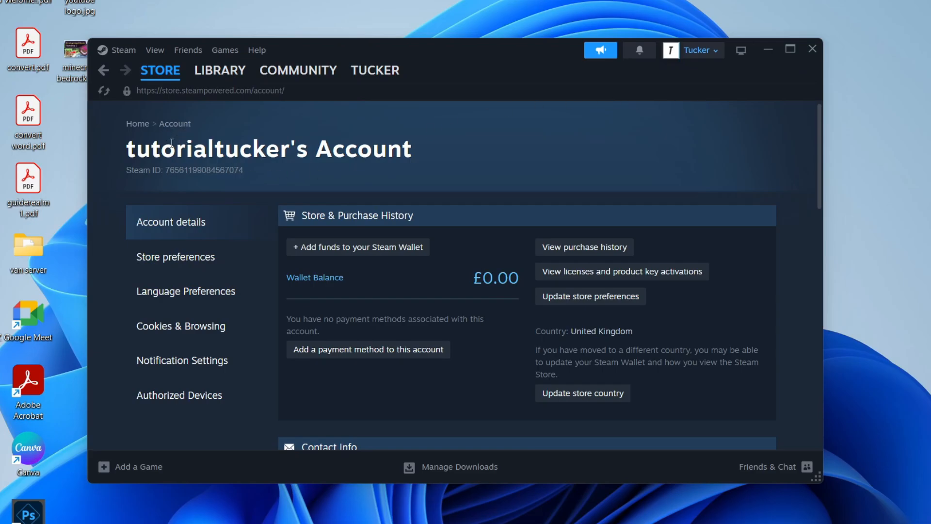
pyautogui.moveTo(152, 175)
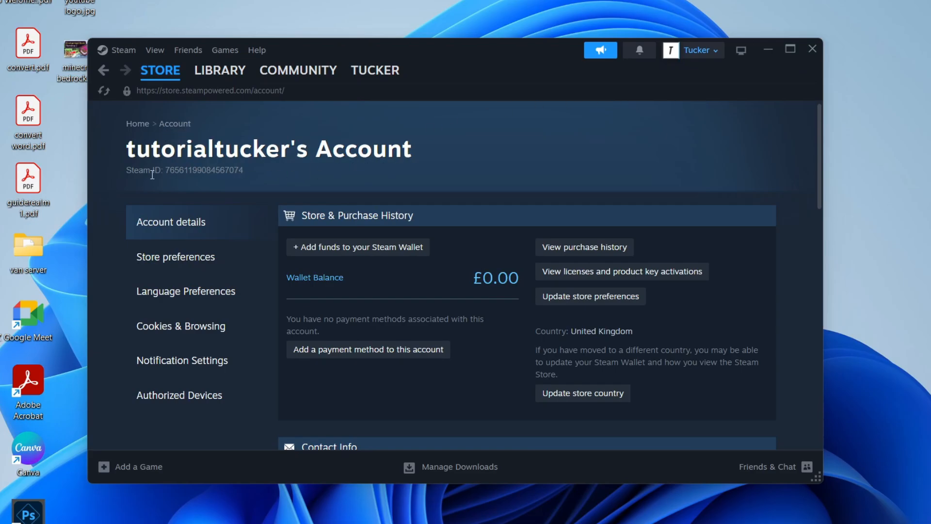
pyautogui.moveTo(125, 170); pyautogui.dragTo(181, 170)
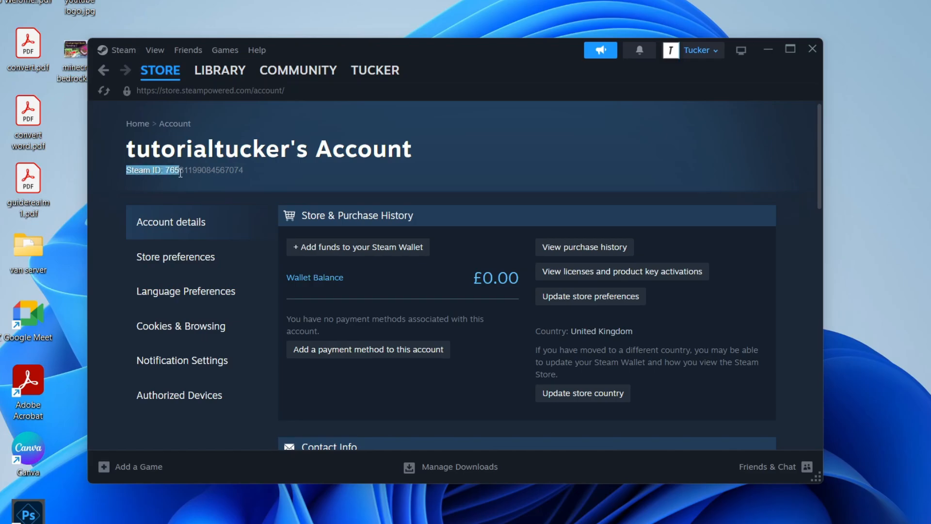
pyautogui.click(244, 173)
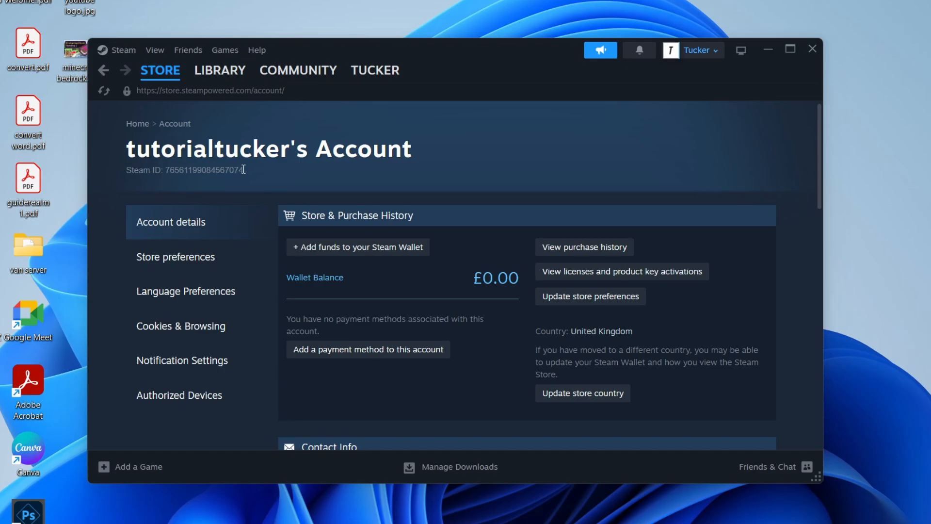
pyautogui.doubleClick(204, 170)
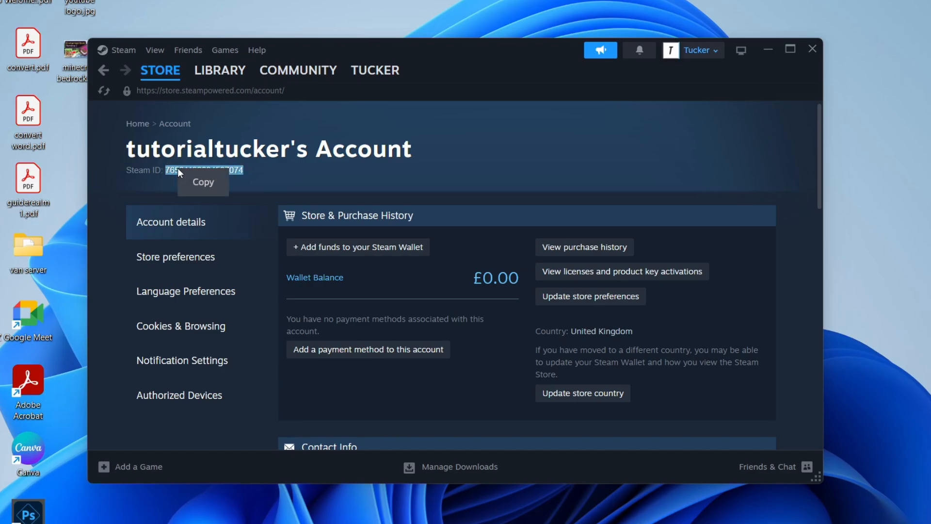
pyautogui.click(202, 182)
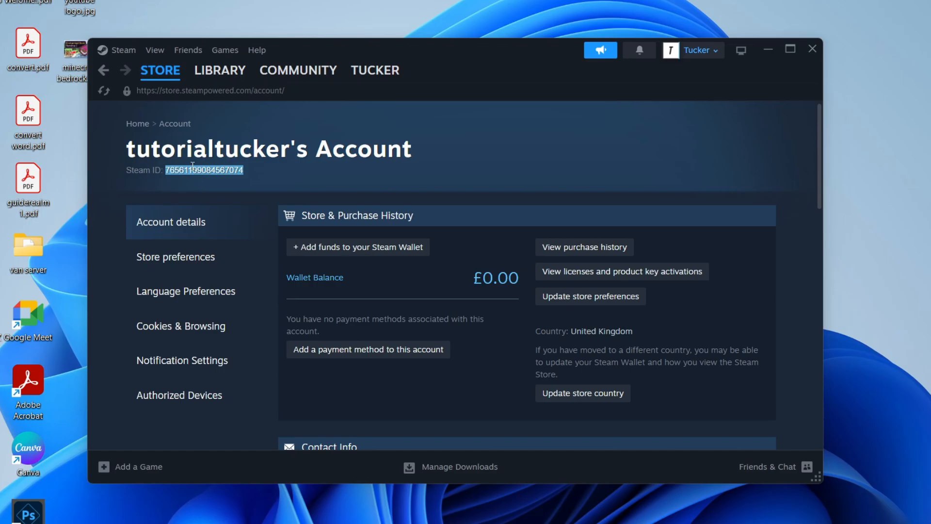